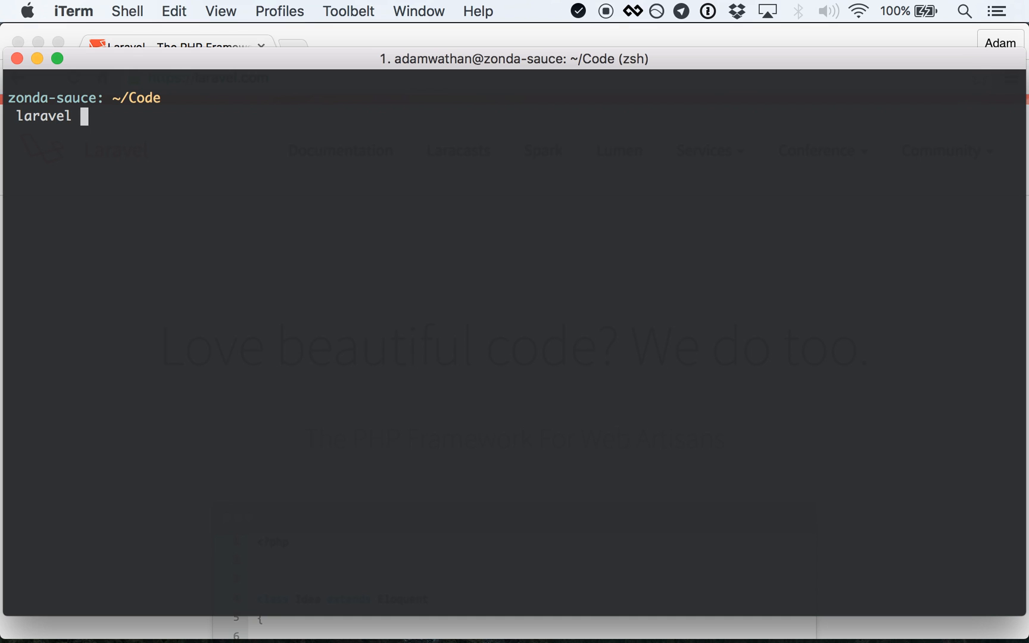
- Create a new Laravel project named my-project with 'laravel new my-project'
text(new my-projec)
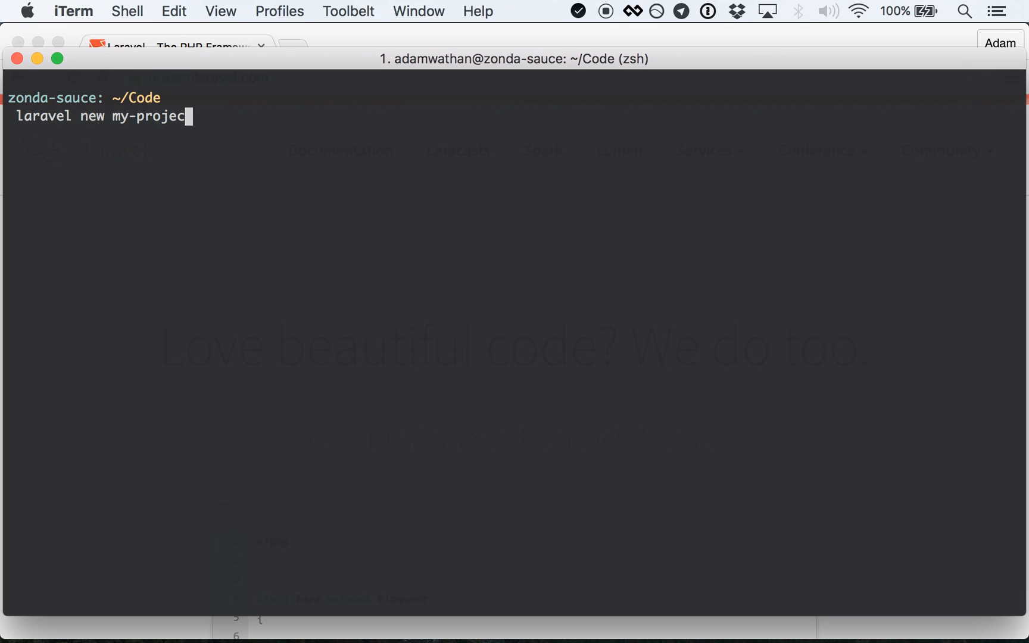
key(Return)
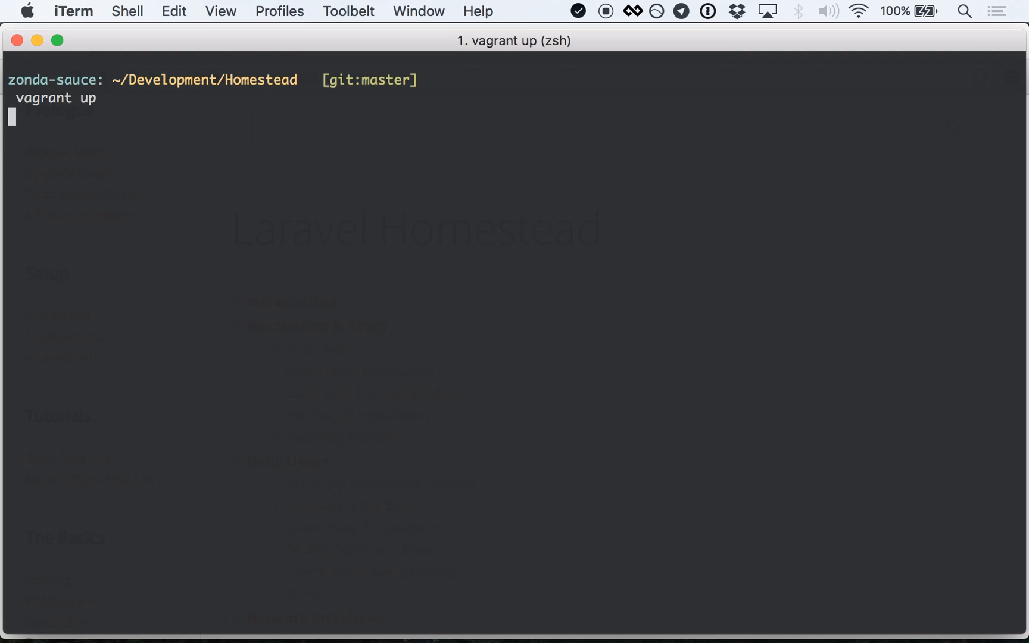
- Boot the Homestead virtual machine with 'vagrant up' from ~/Development/Homestead
key(Return)
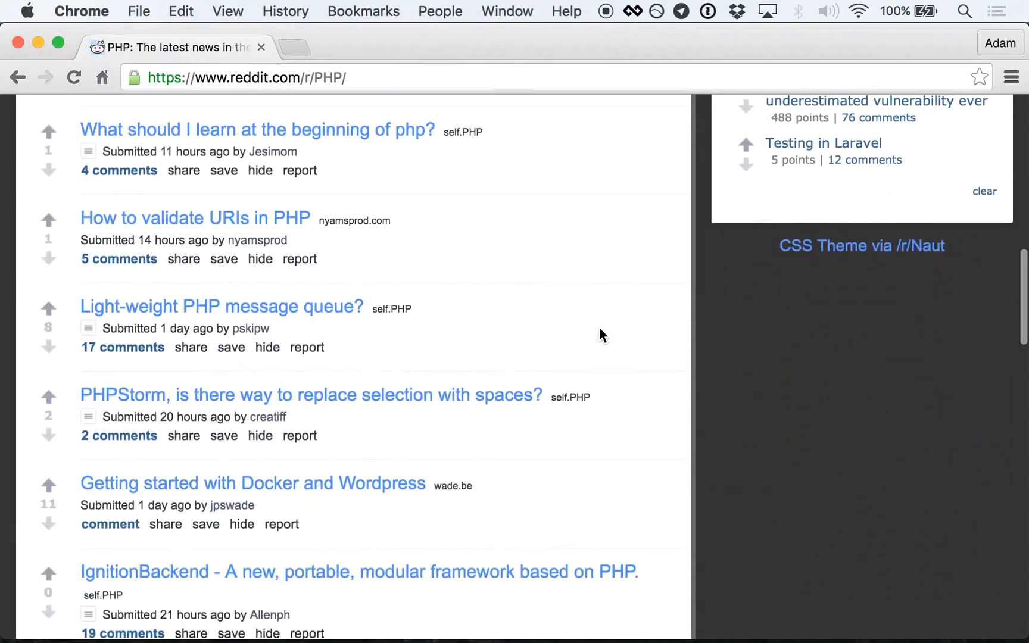
- Open the 35-comment thread of the Type Wars post on r/PHP
scroll(down, 3)
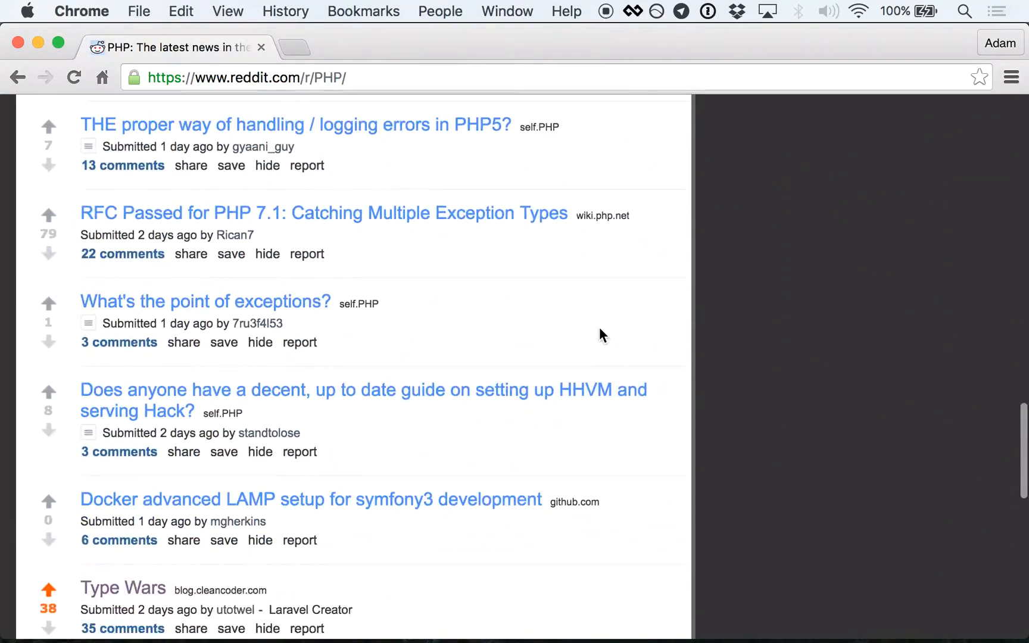
scroll(down, 3)
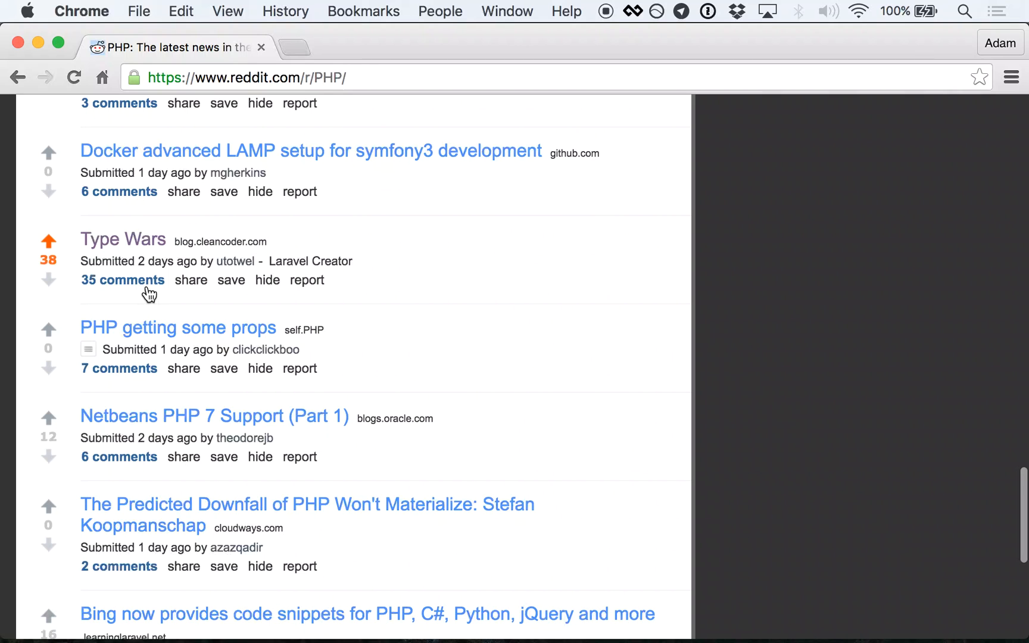
click(123, 280)
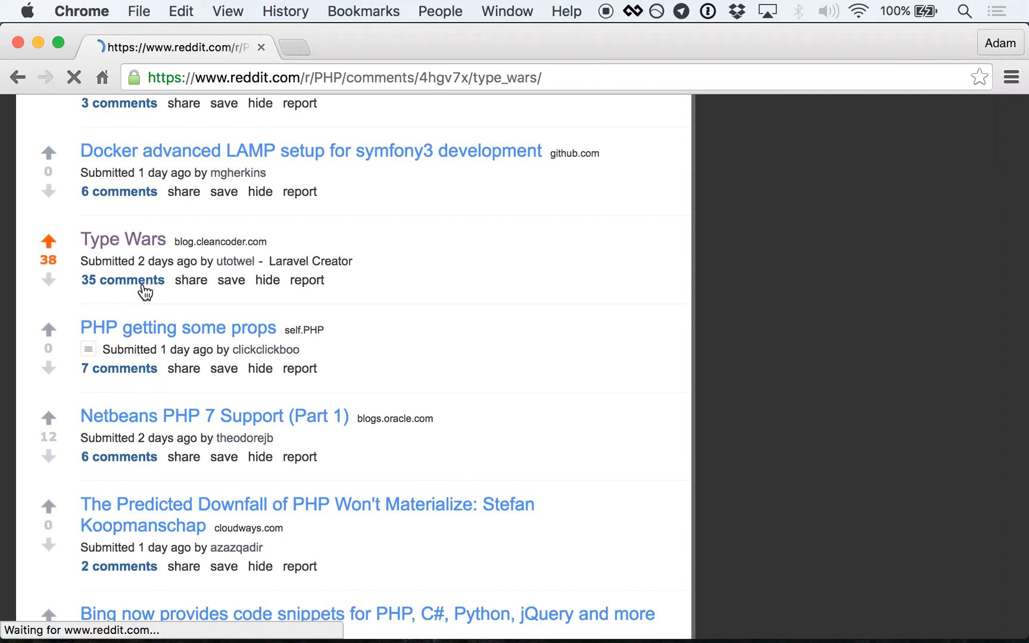
click(123, 280)
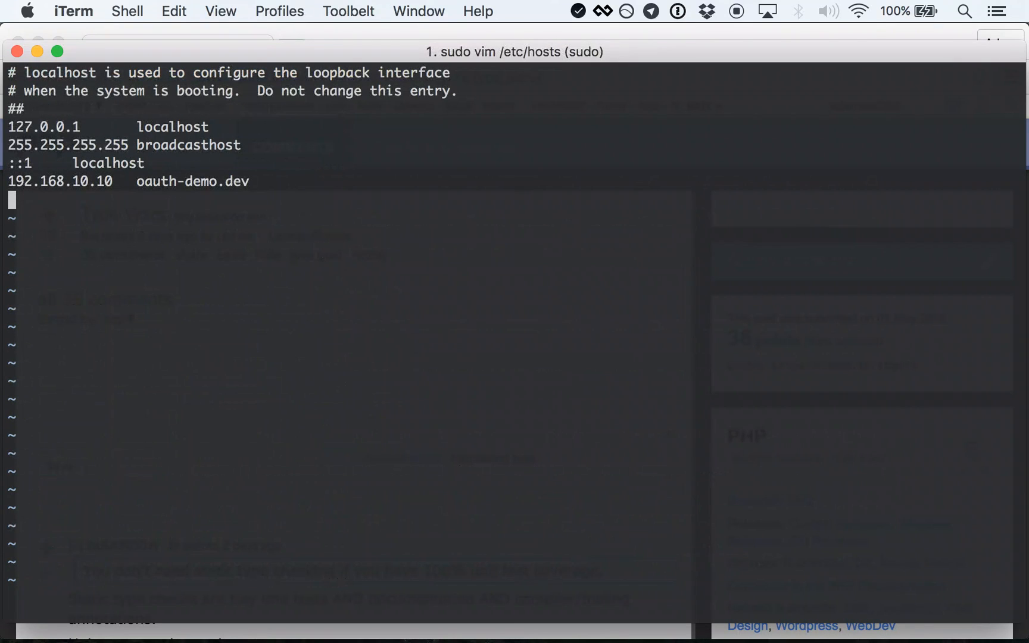
- Add the hosts entry '192.168.10.10 my-project.dev' in Vim and save the file
text(192.168.)
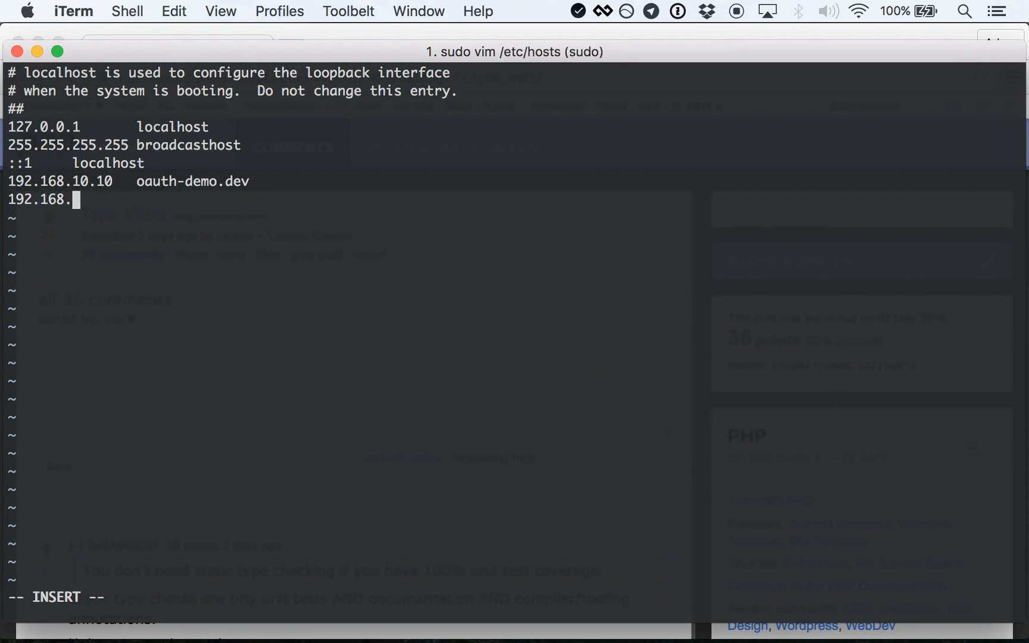
text(10.10)
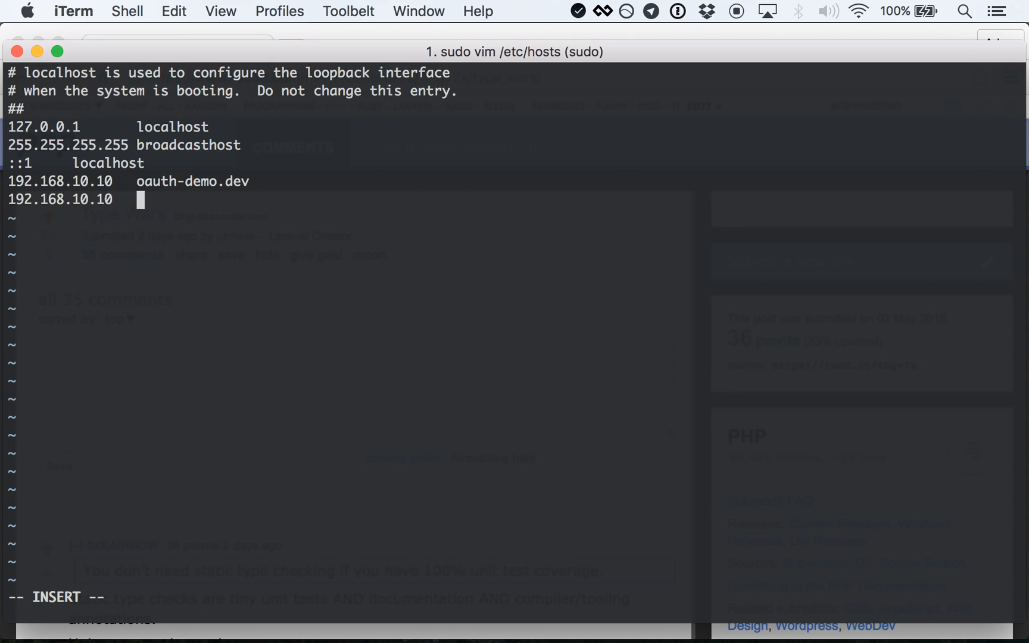
text(my-project.dev)
click(512, 597)
text(:qw)
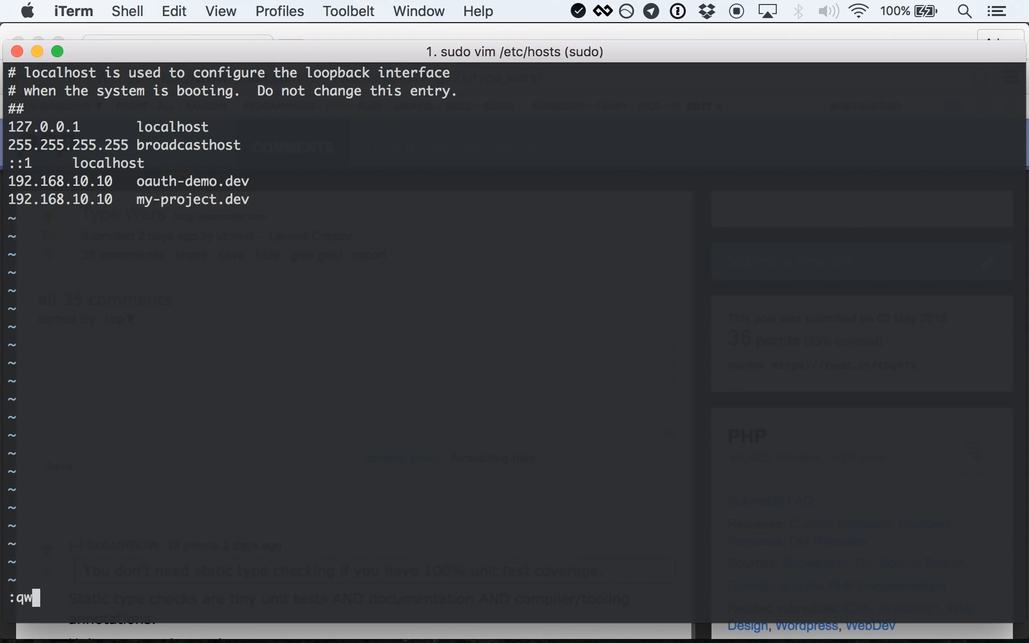
text(fwfewionf2o9rvh9834 o3c938h98n3)
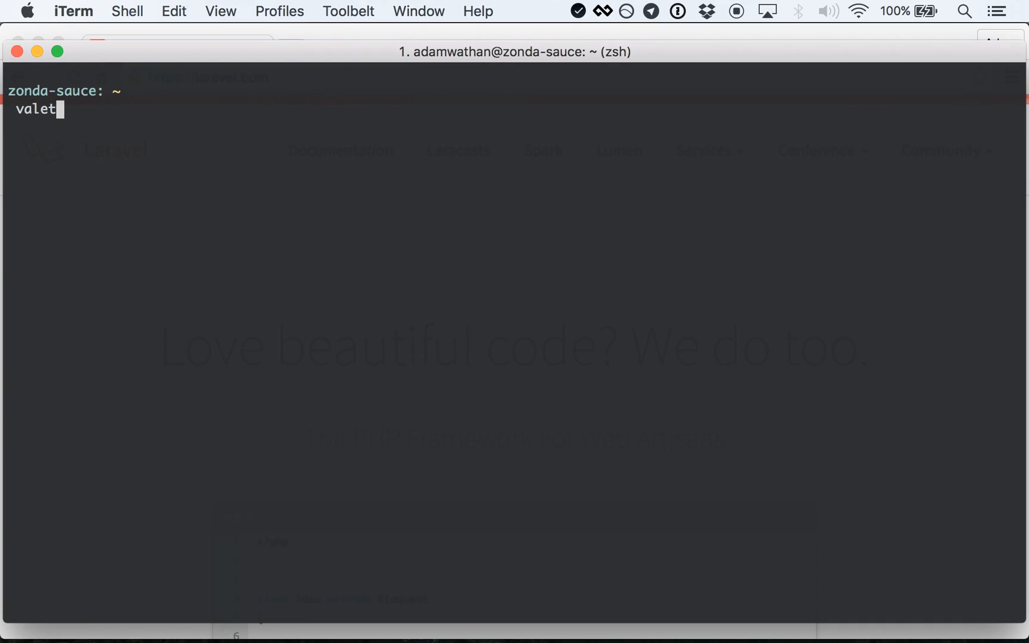
- Run 'valet install' with the admin password, then park ~/Code with 'valet park'
key(Return)
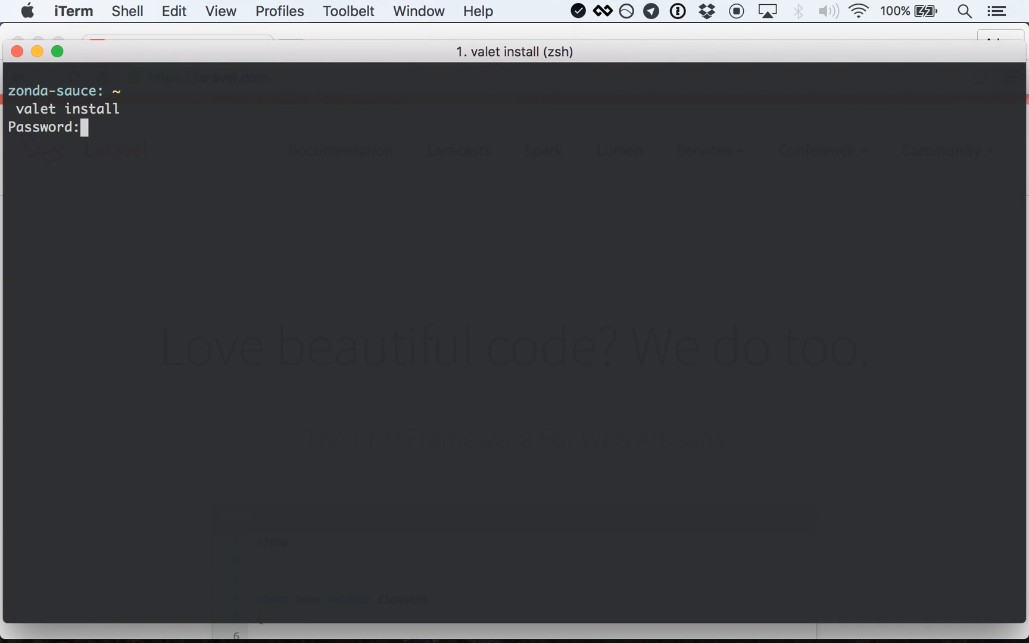
key(Return)
text(valet pa)
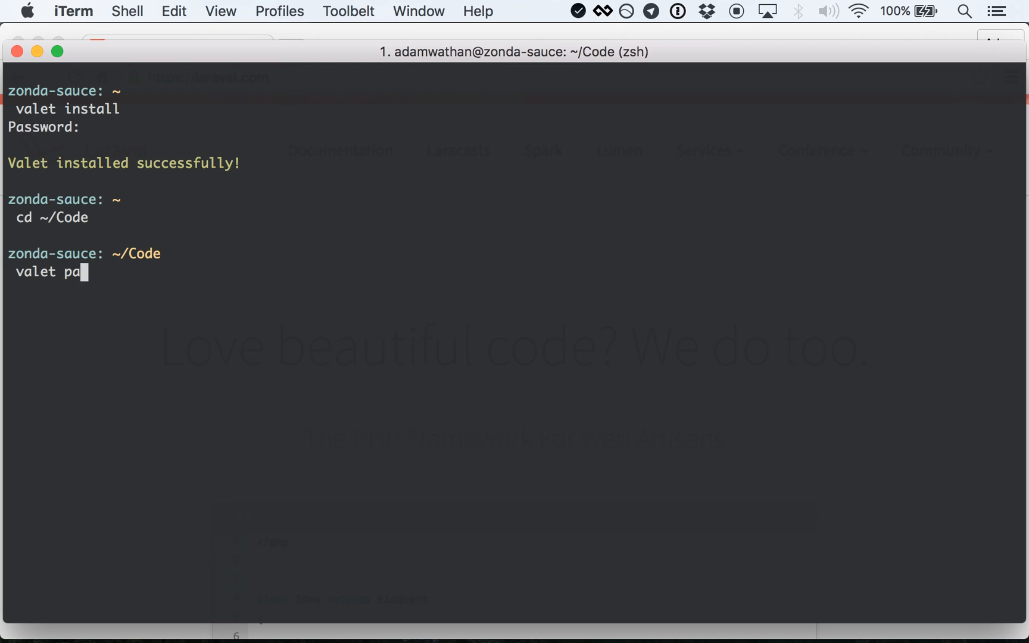
key(Return)
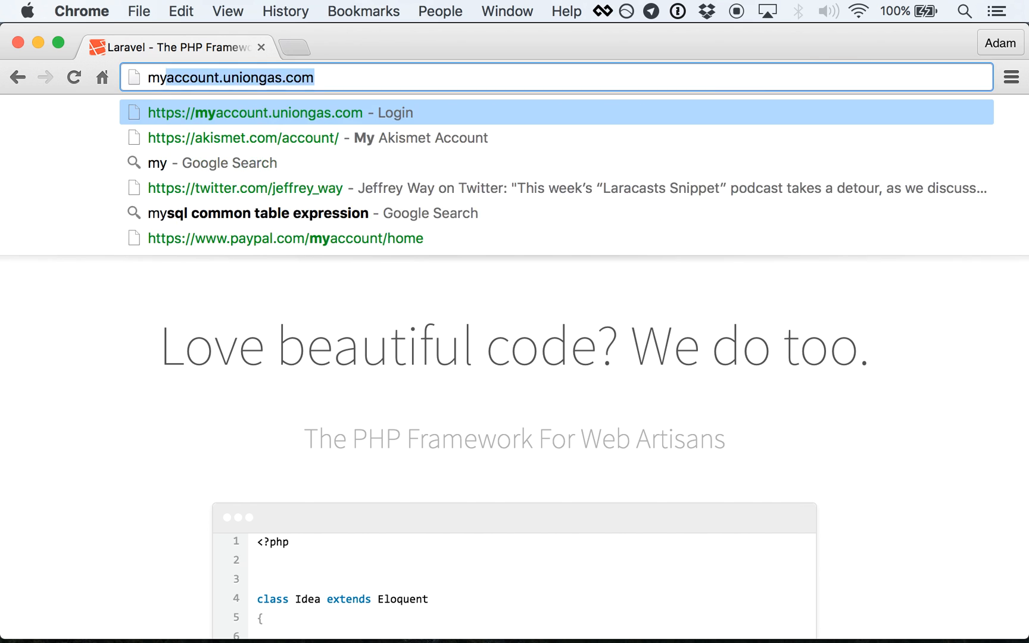
- Visit my-project.dev, then new-project.dev in a new Chrome tab
text(my-project.dev)
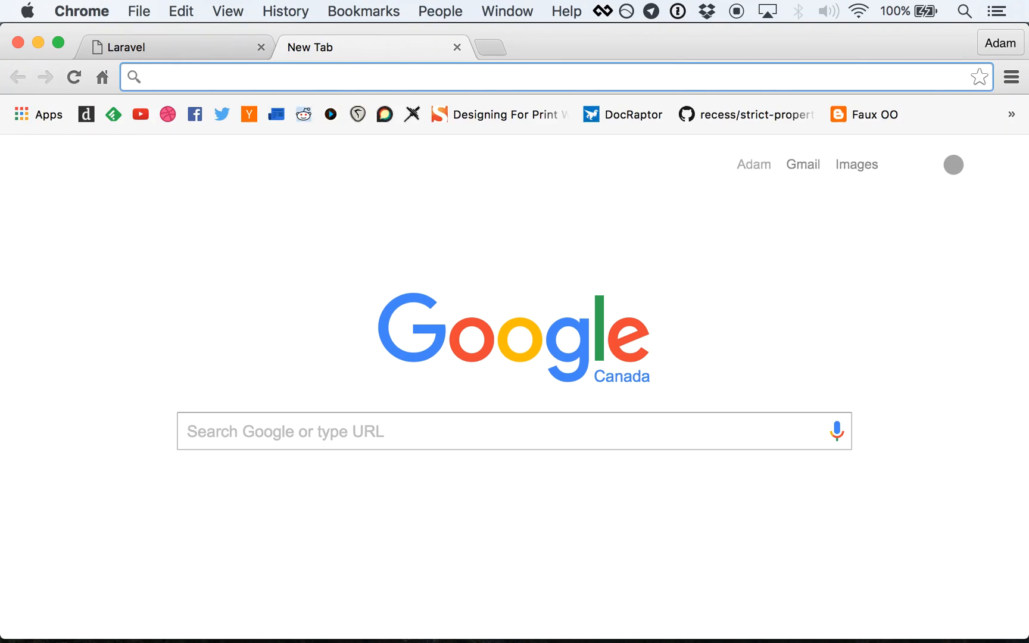
text(new-project.dev)
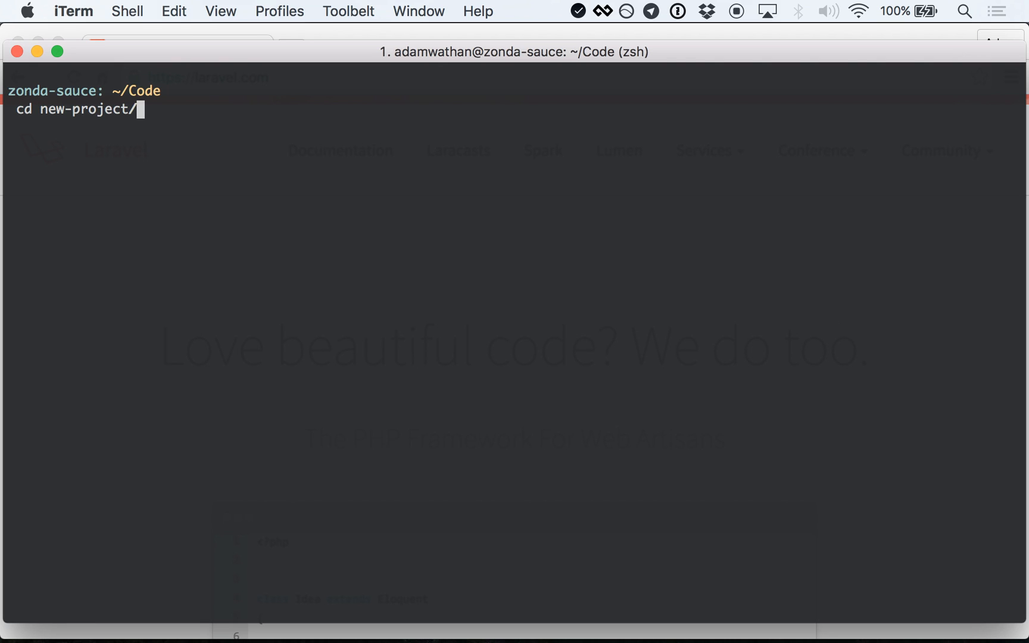
text(valet sha)
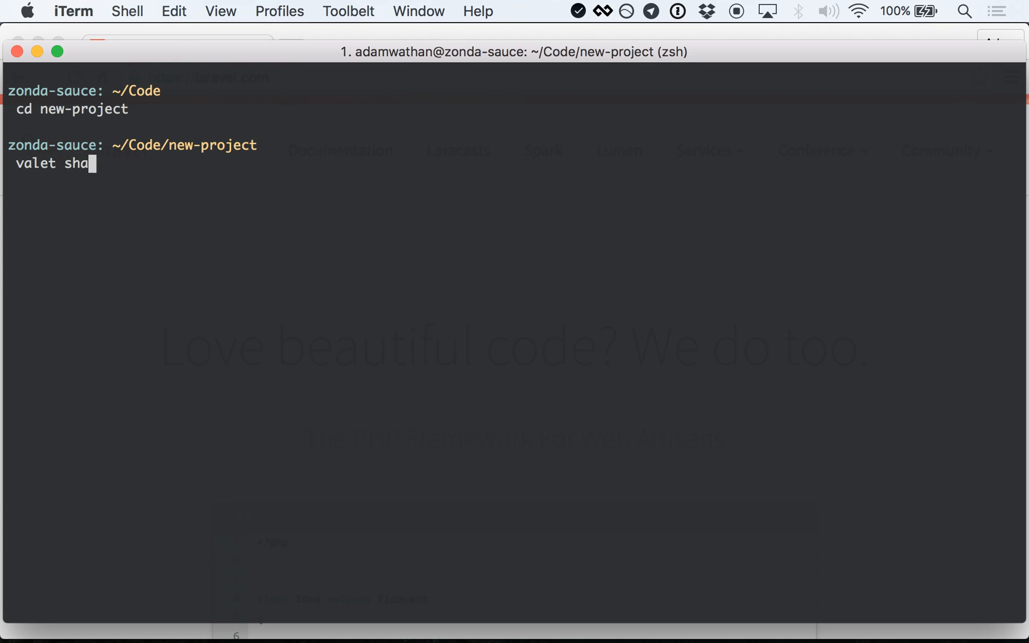
key(Return)
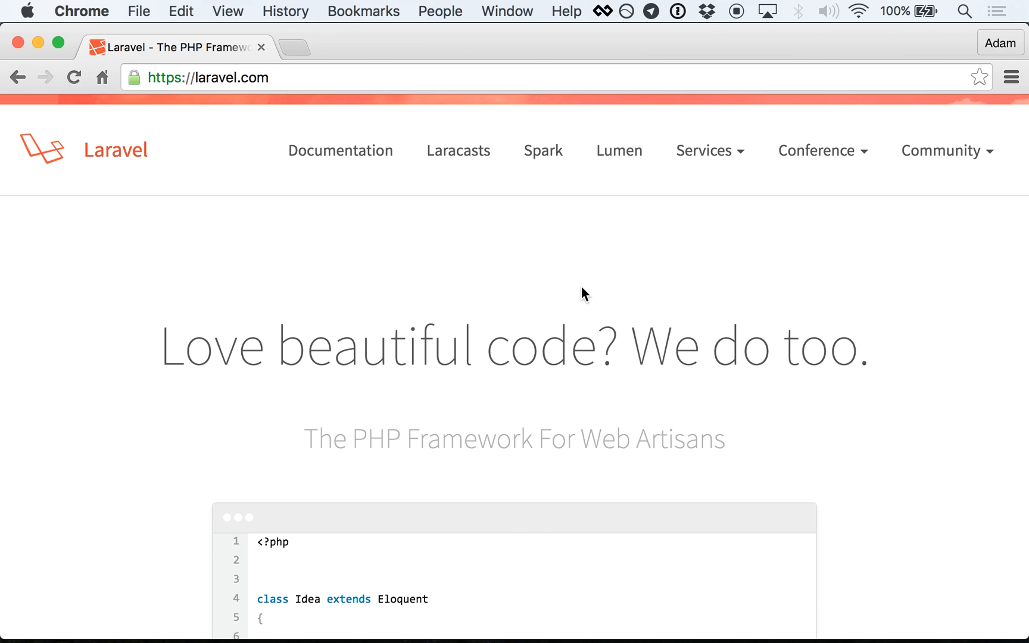
text(http://d1139d60.ngrok.io)
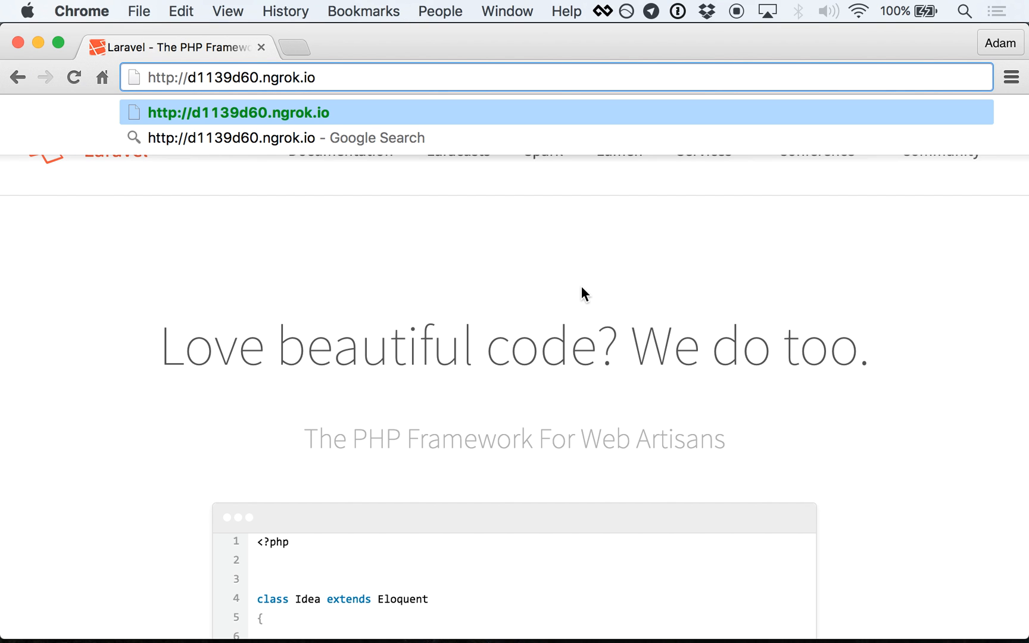